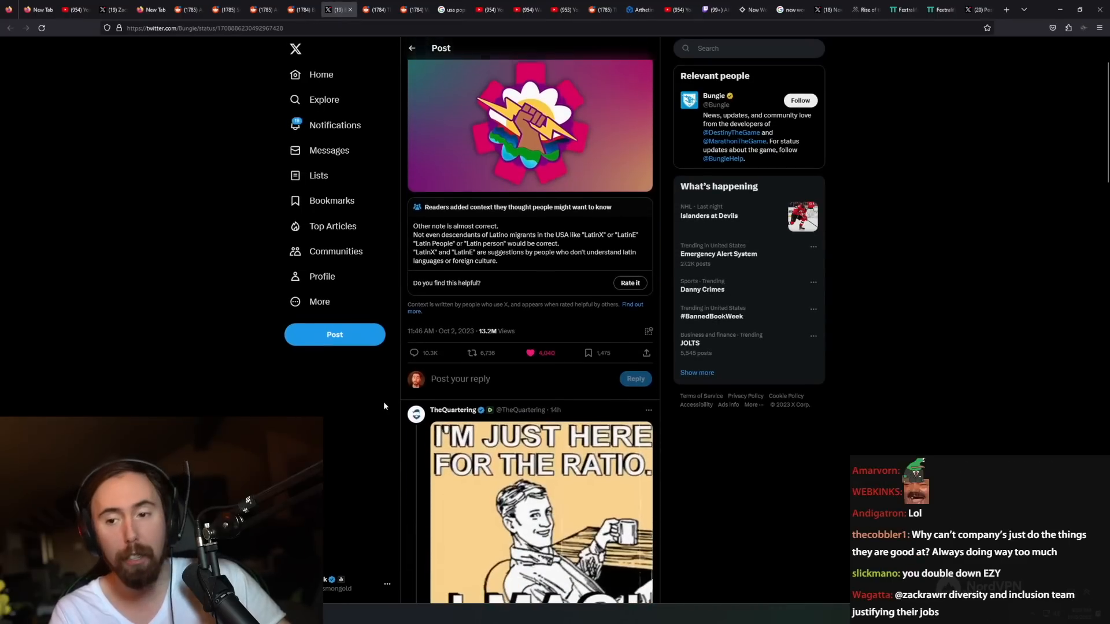
# Step: Scroll through replies to Bungie's post and enlarge the 'It's LATINX / STFU pendejo' meme reply image
pyautogui.scroll(-3)
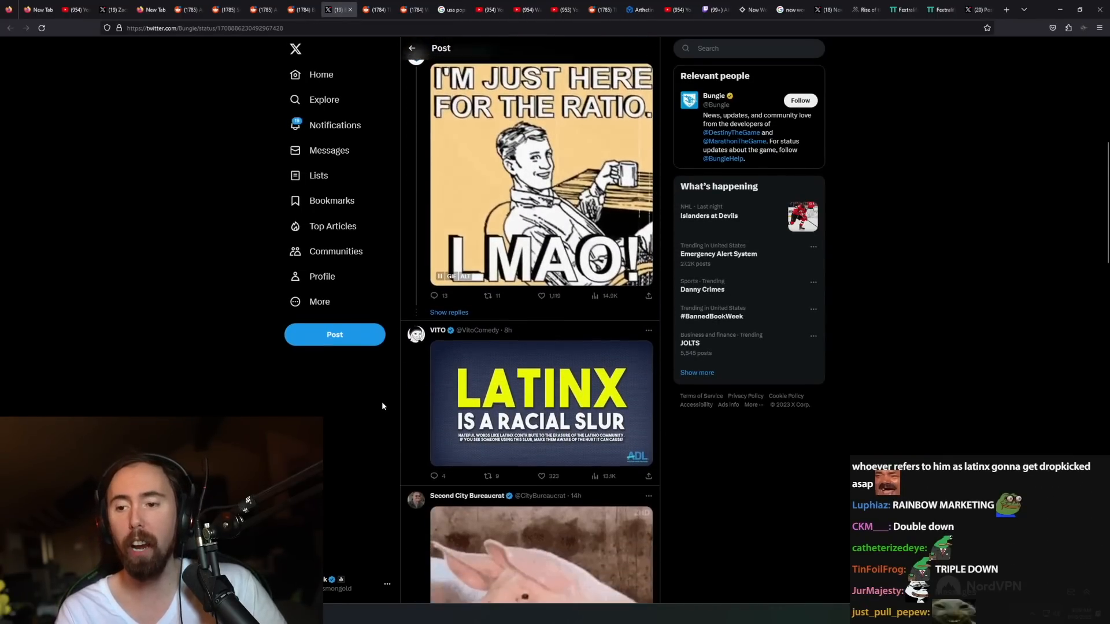
pyautogui.scroll(-3)
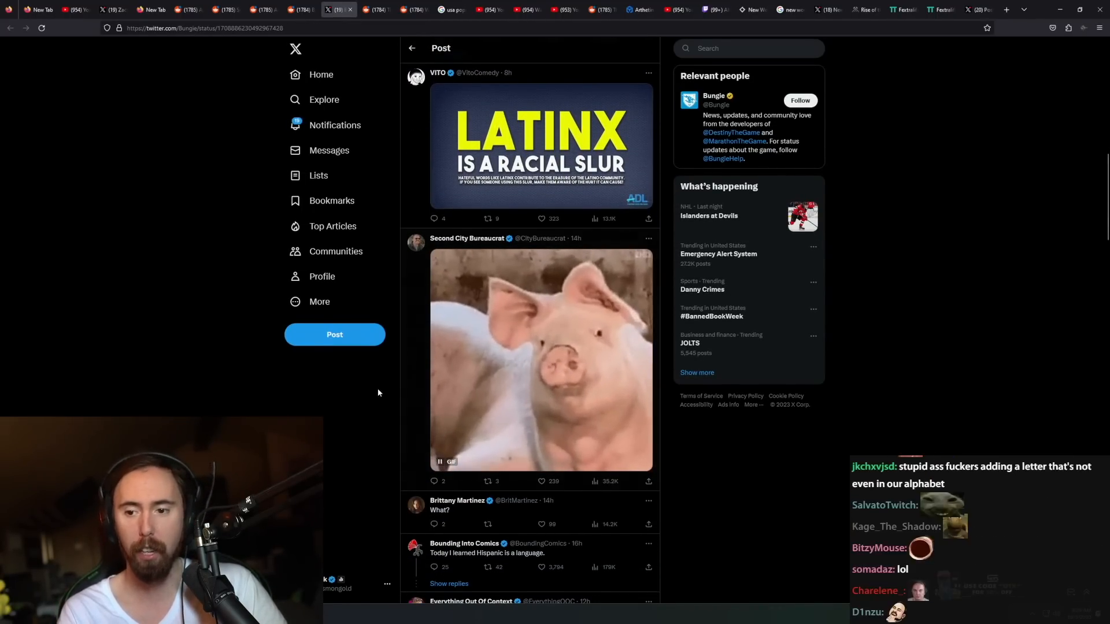
pyautogui.scroll(-3)
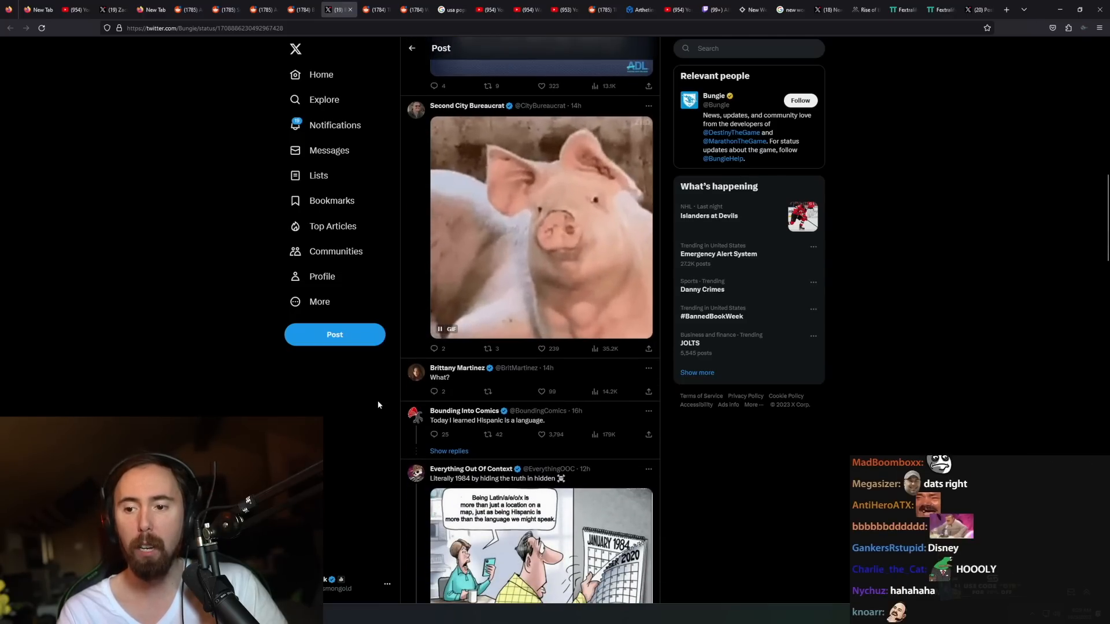
pyautogui.scroll(-3)
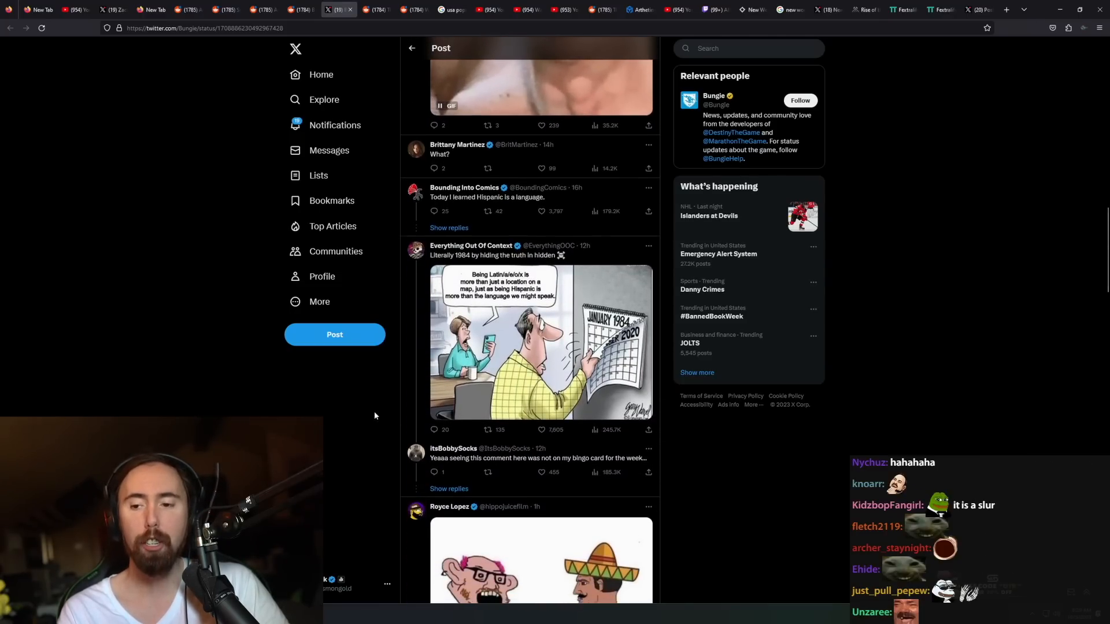
pyautogui.scroll(-3)
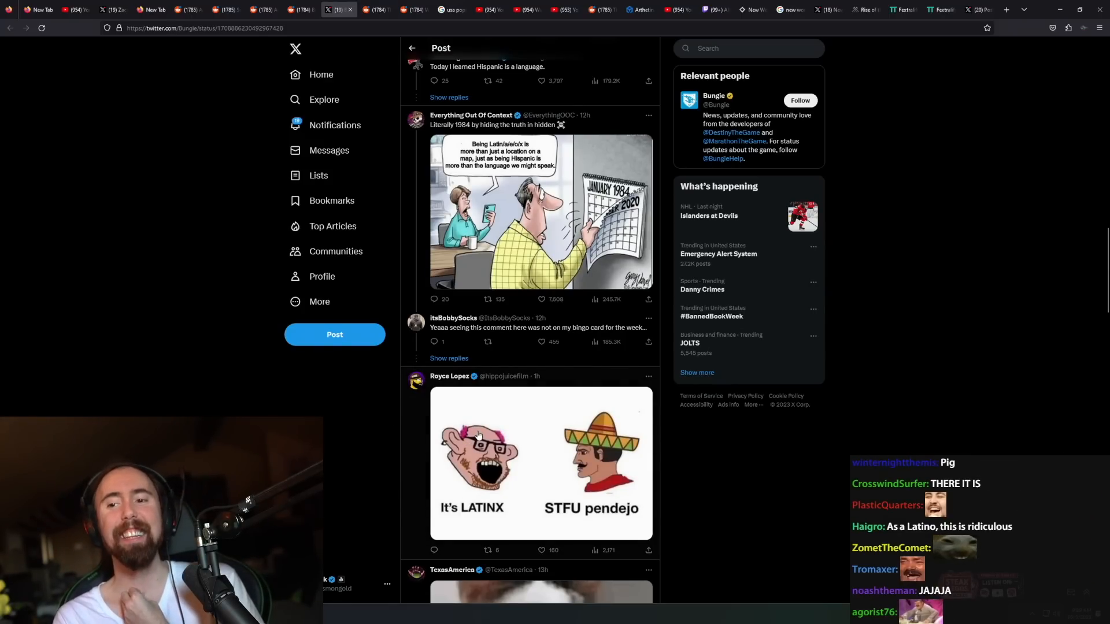
pyautogui.click(540, 463)
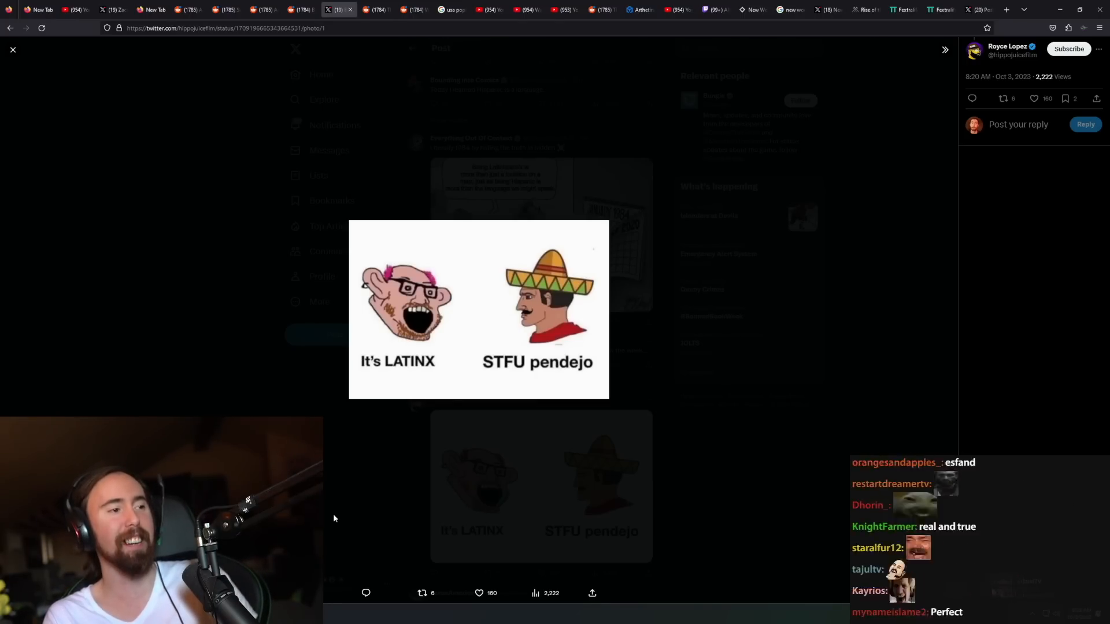
# Step: Close the enlarged meme to return to Bungie's Latin @ Bungie post with its community note
pyautogui.click(11, 50)
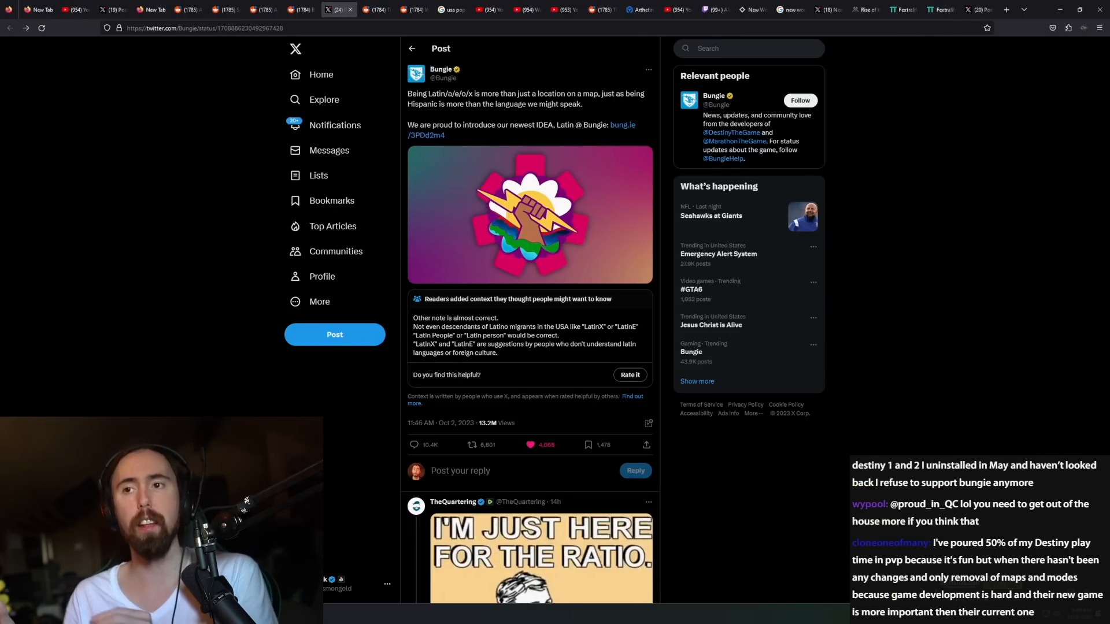
pyautogui.scroll(-3)
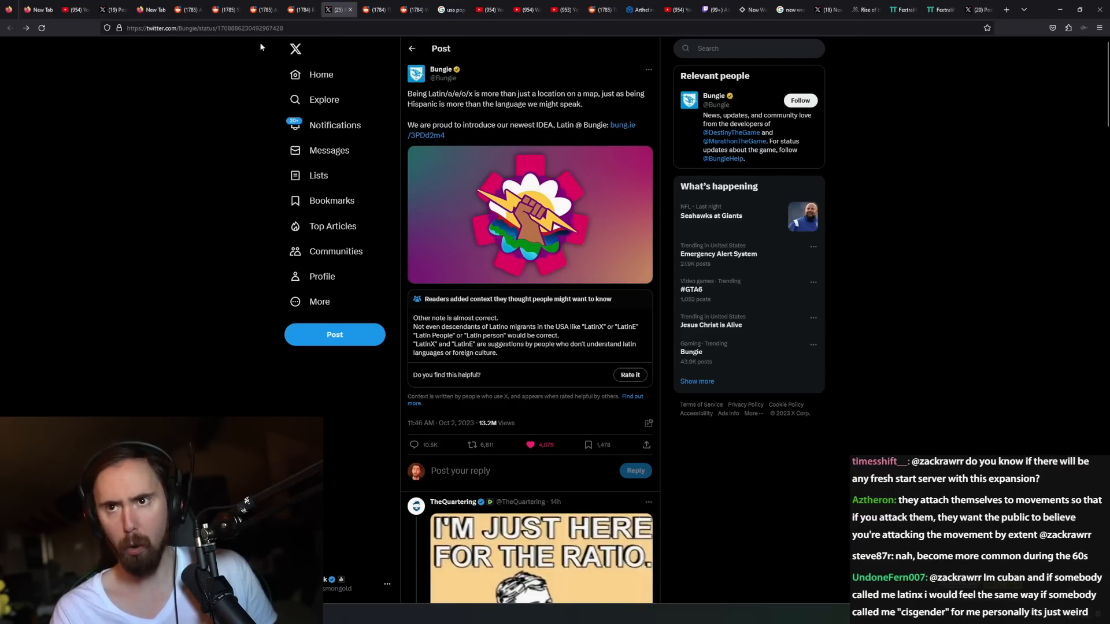
pyautogui.click(299, 9)
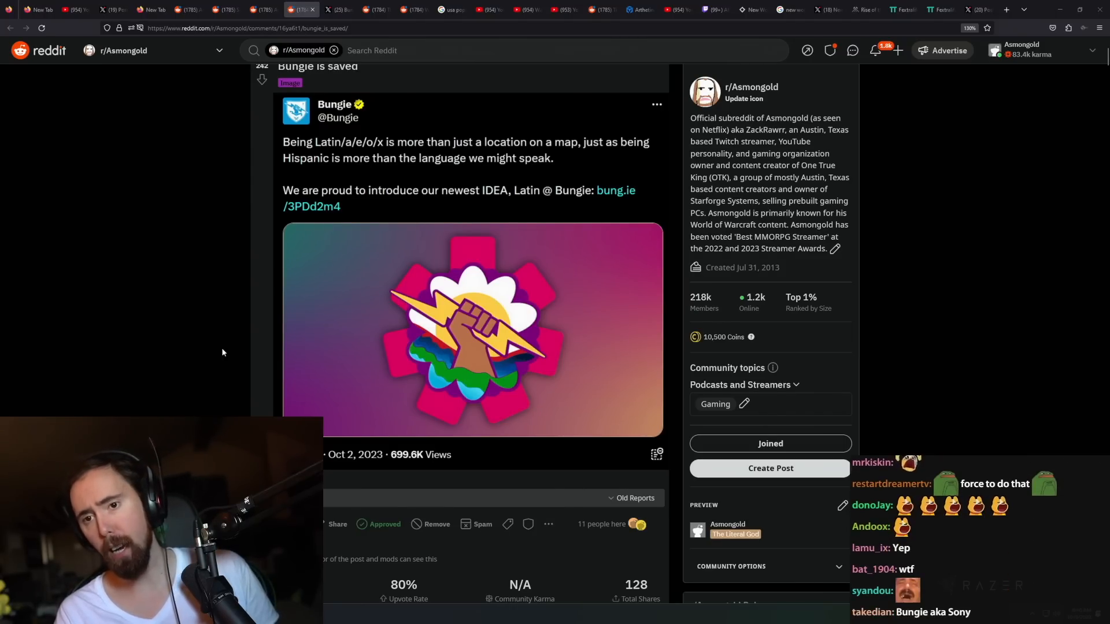
# Step: Scroll the r/Asmongold 'Bungie is saved' thread past the post to its top comments about Latinx
pyautogui.scroll(-3)
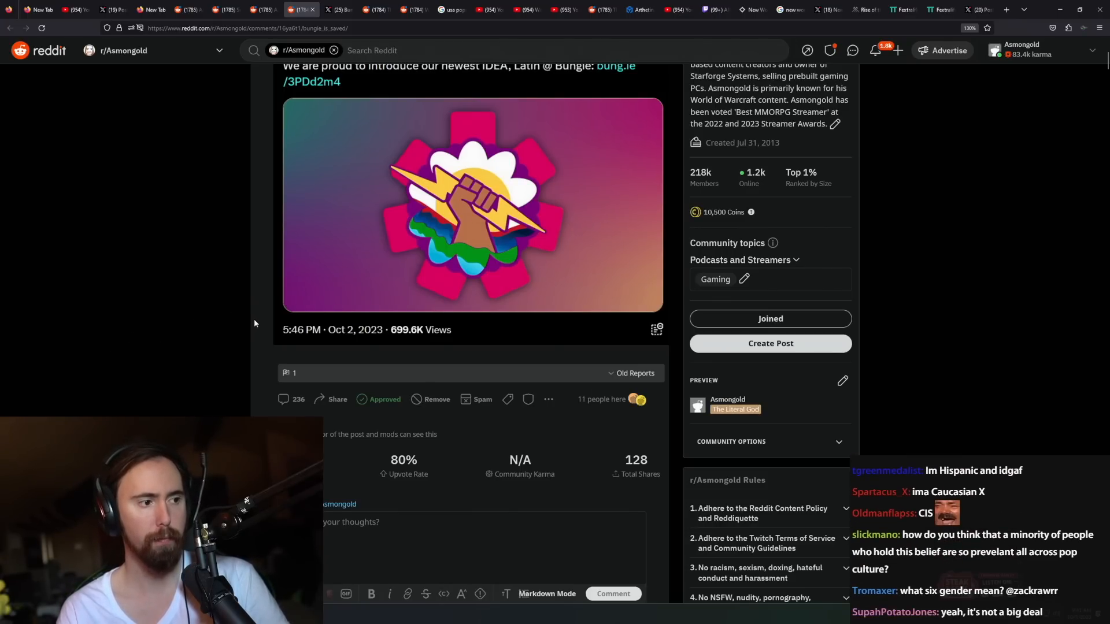
pyautogui.scroll(-3)
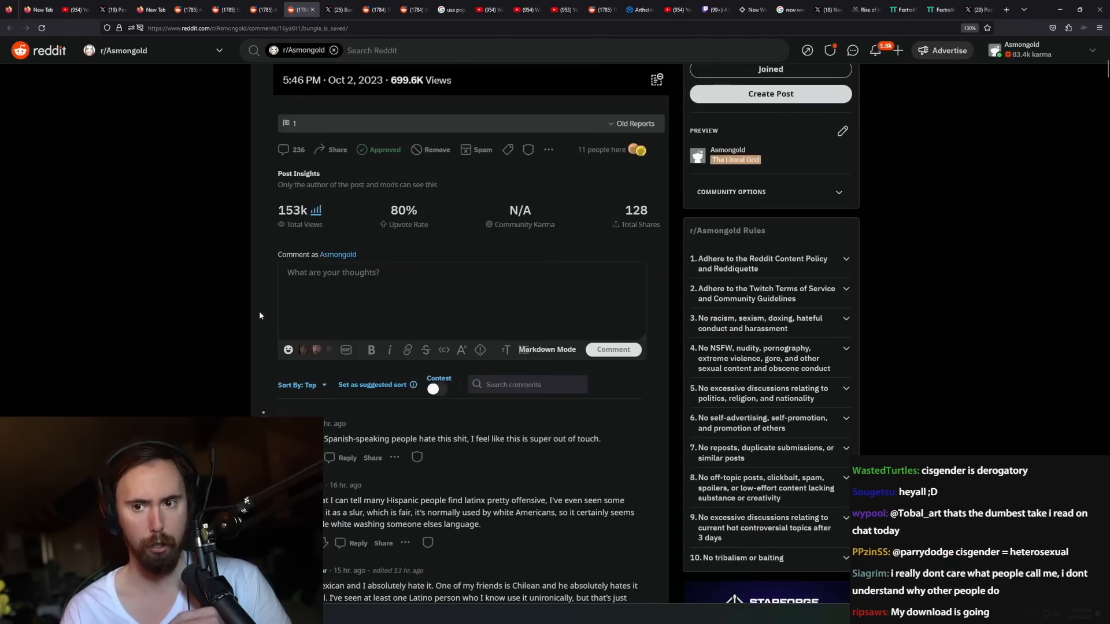
# Step: Scroll the Top-sorted comments to the replies about hidden tweet replies and PlayStation HQ
pyautogui.scroll(-3)
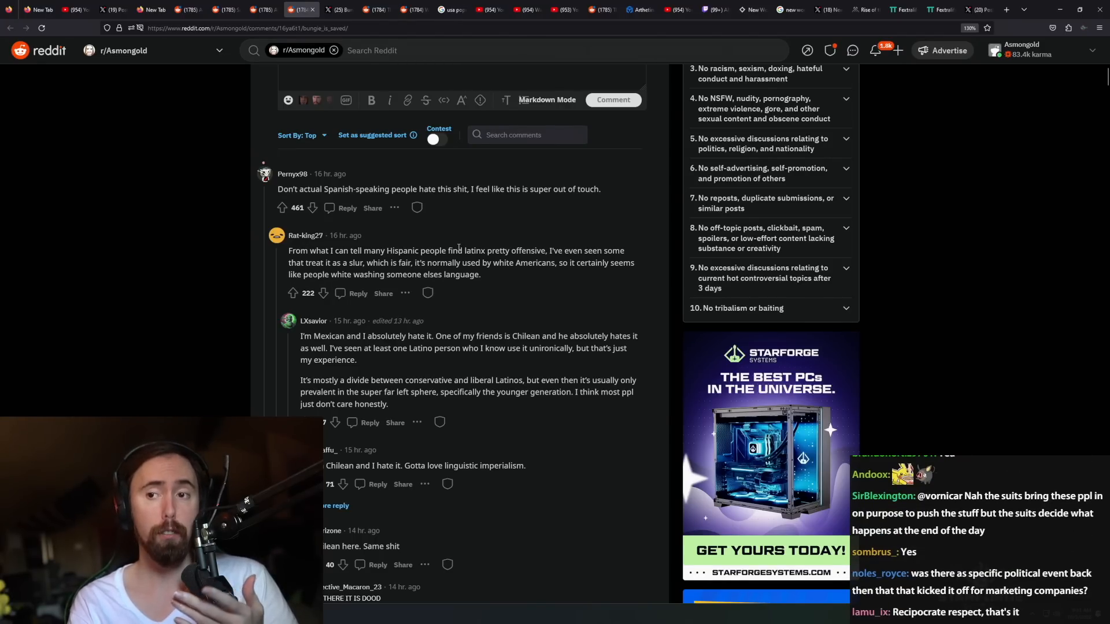
pyautogui.scroll(-3)
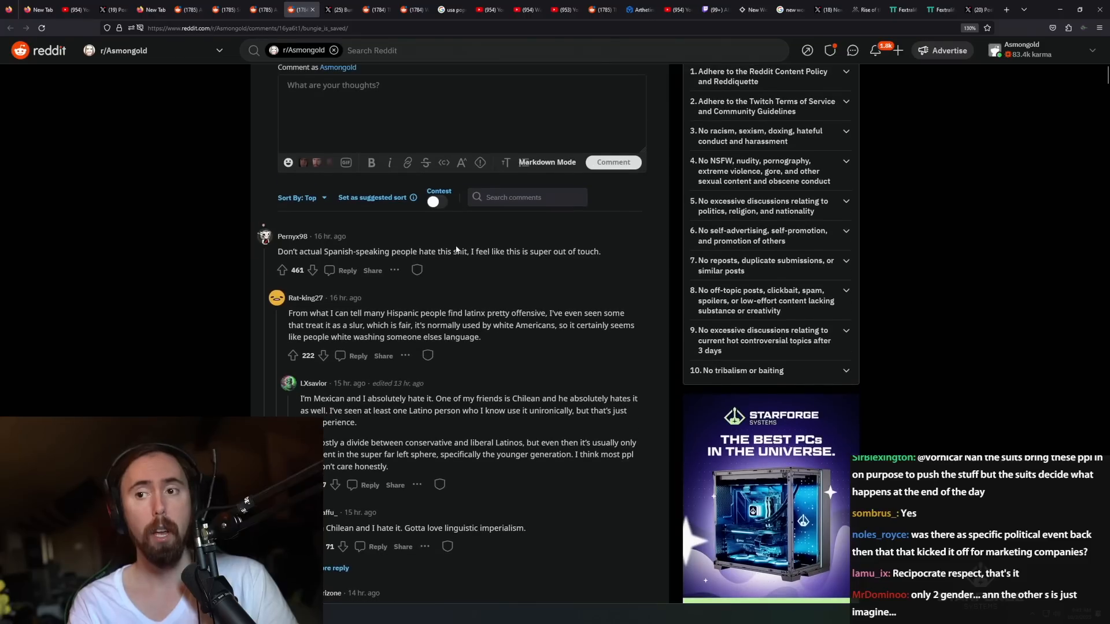
pyautogui.scroll(-3)
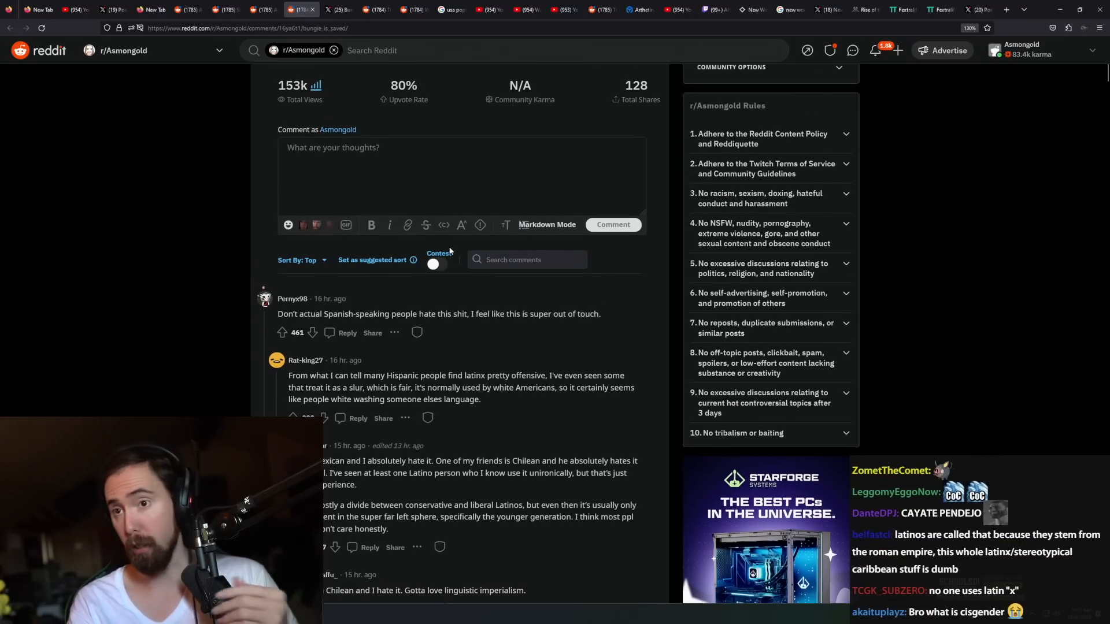
pyautogui.scroll(-3)
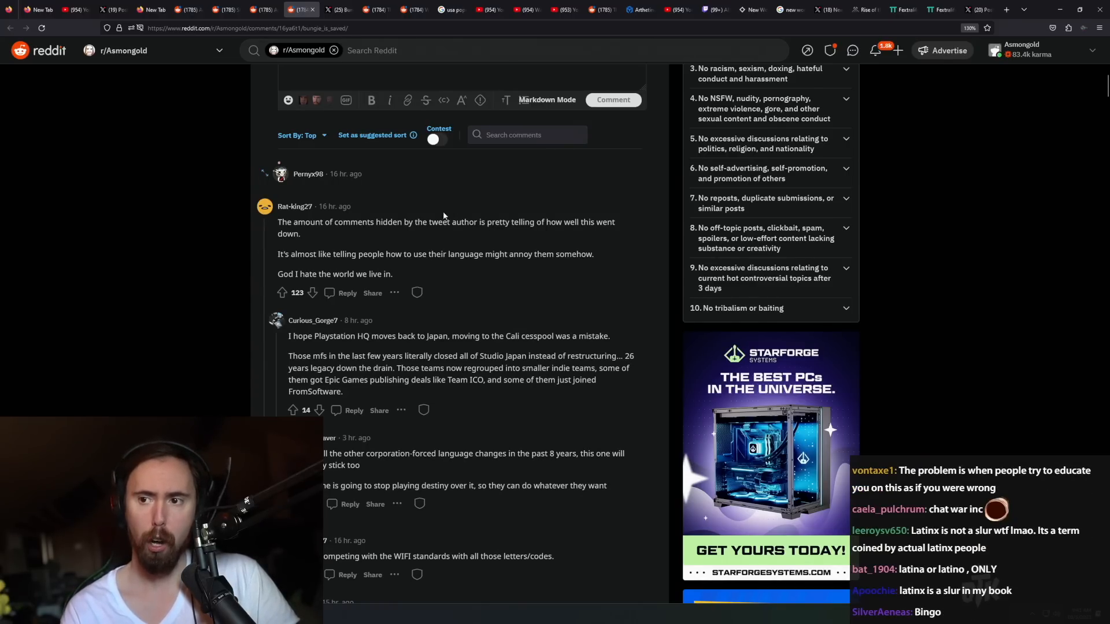
# Step: Switch to the X tab showing Bungie's Latin @ Bungie post and its community note
pyautogui.click(339, 10)
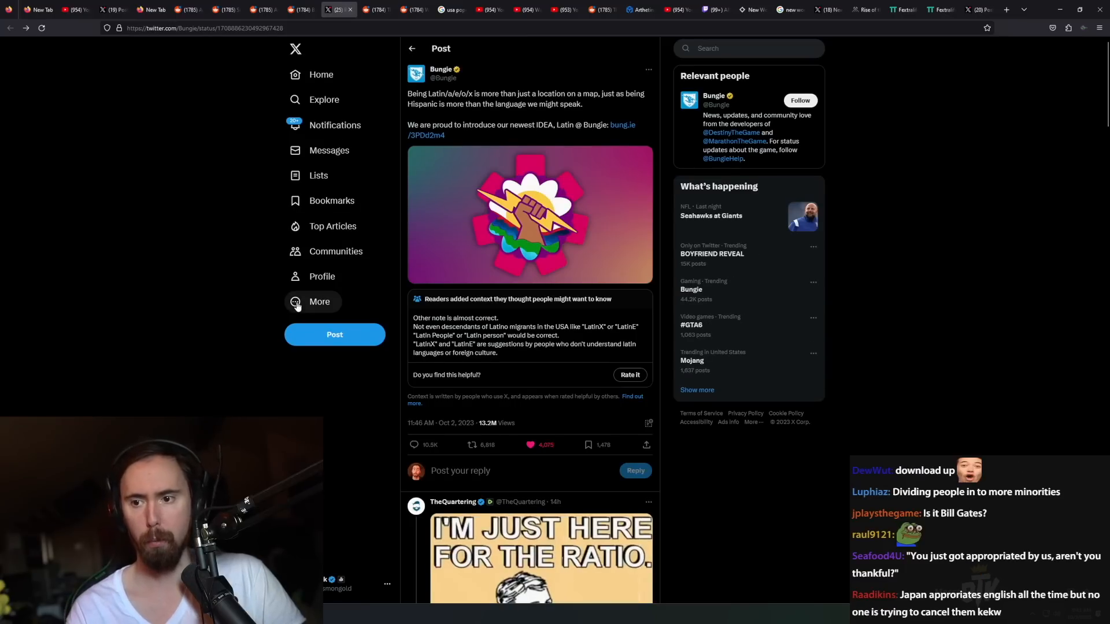
pyautogui.moveTo(472, 444)
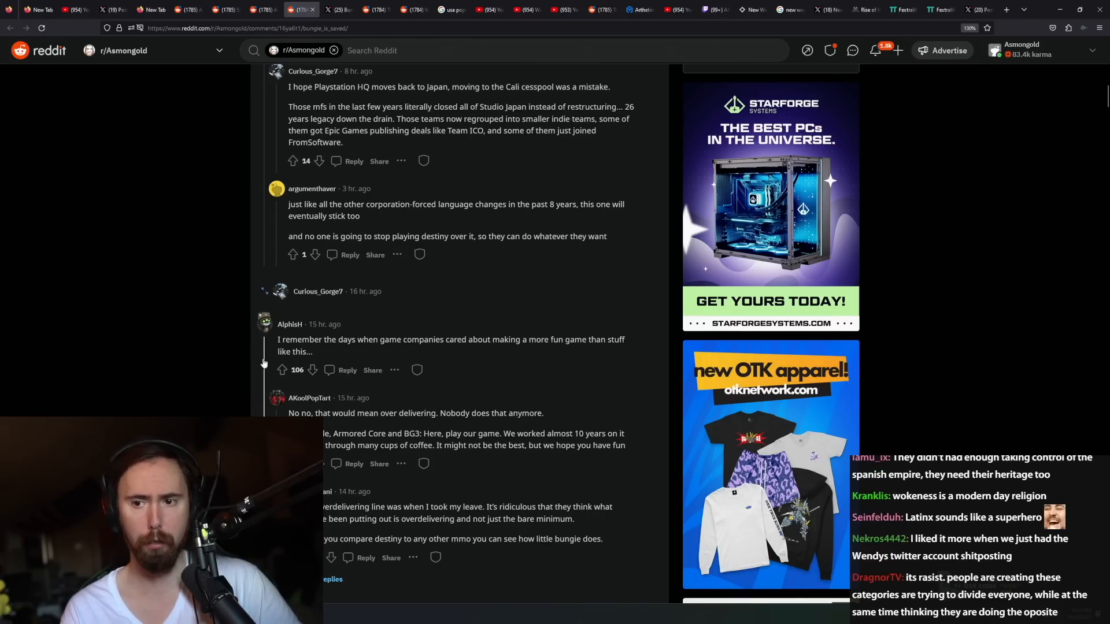
pyautogui.scroll(-3)
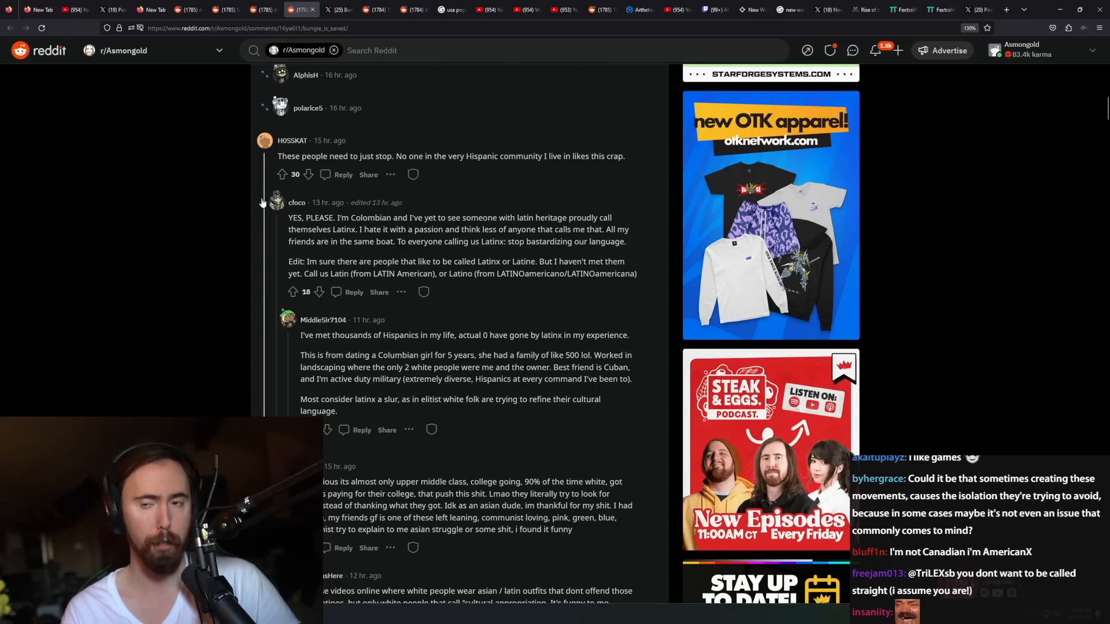
pyautogui.scroll(-3)
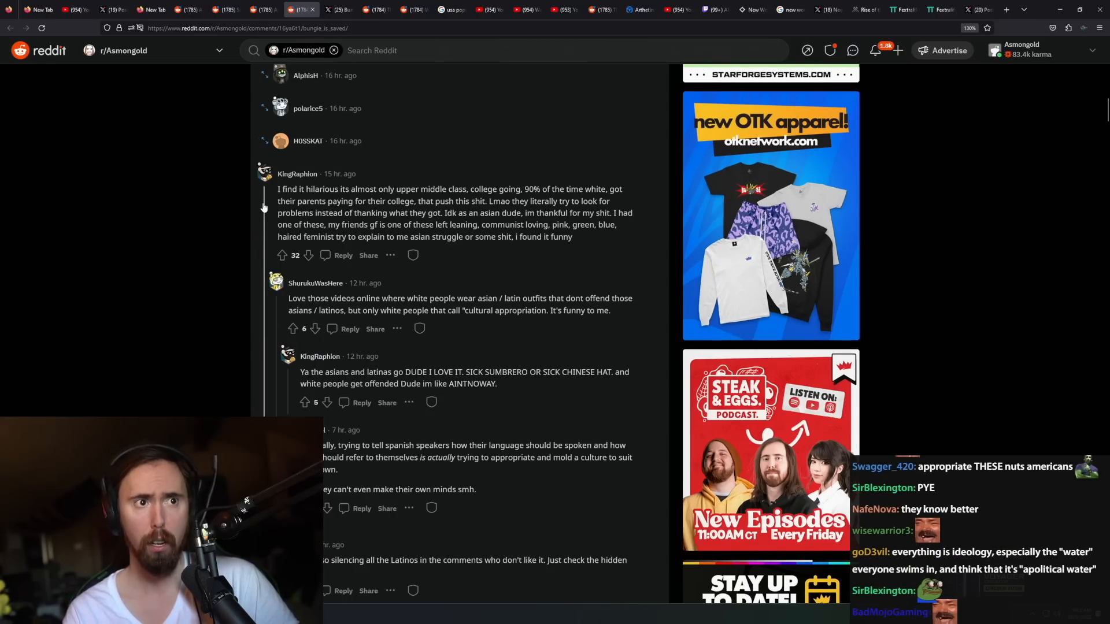
pyautogui.scroll(-3)
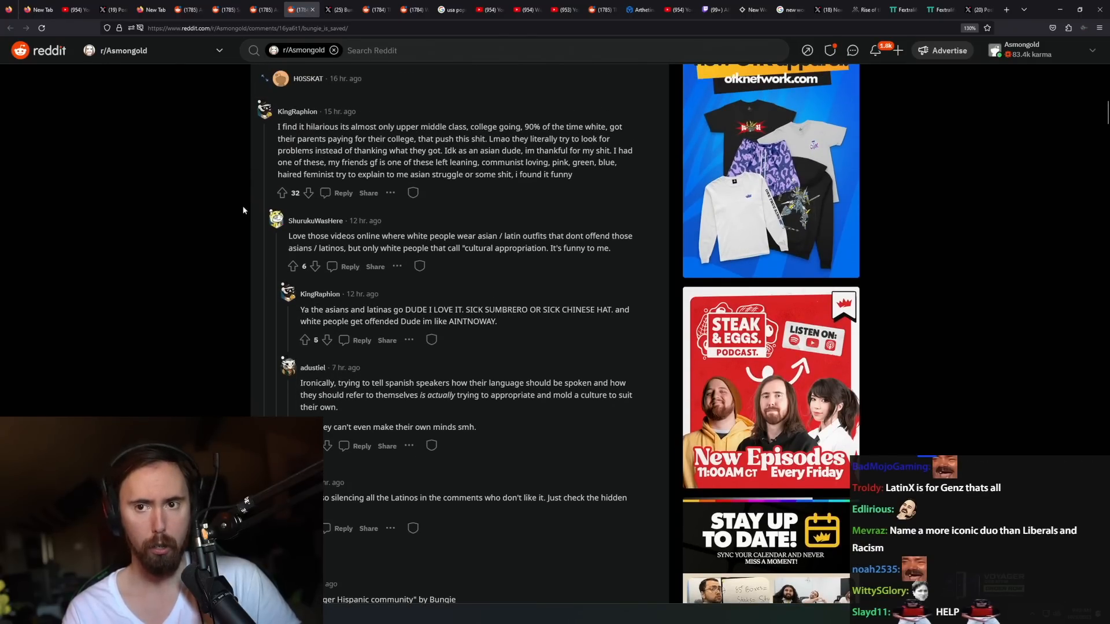
pyautogui.scroll(-3)
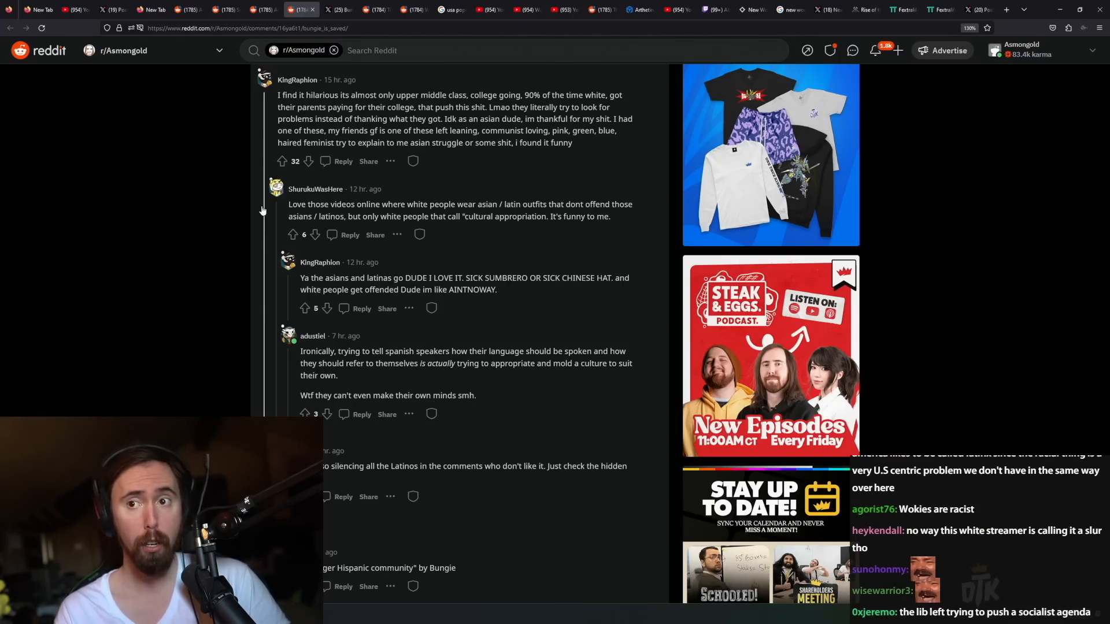
# Step: Scroll further to the comments on HR diversity indexes and the reply questioning the word 'Latine'
pyautogui.scroll(-3)
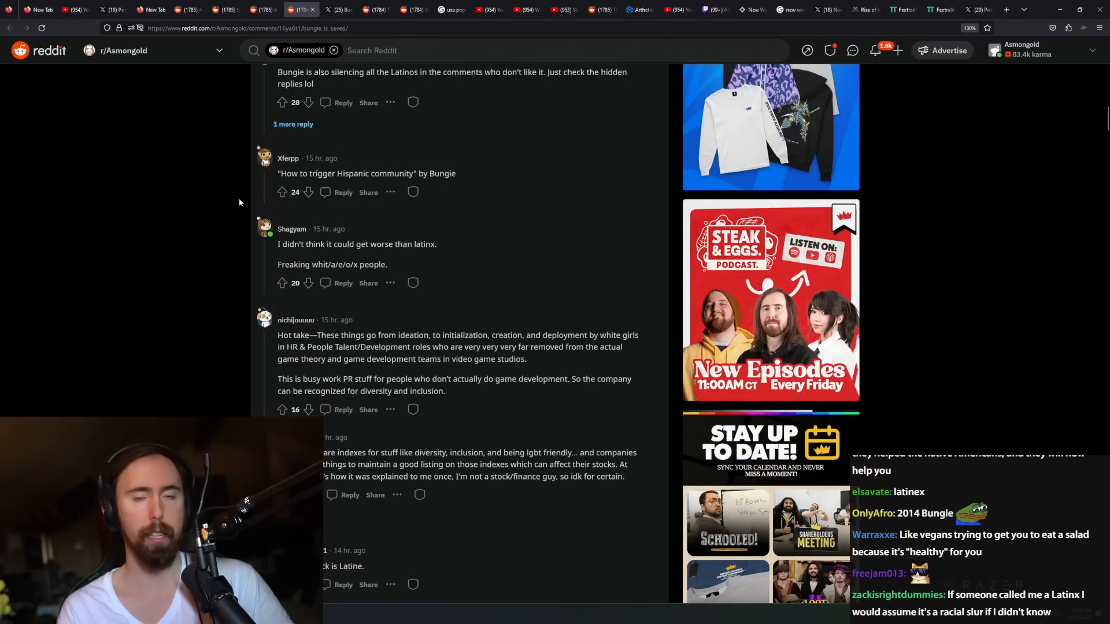
pyautogui.scroll(-3)
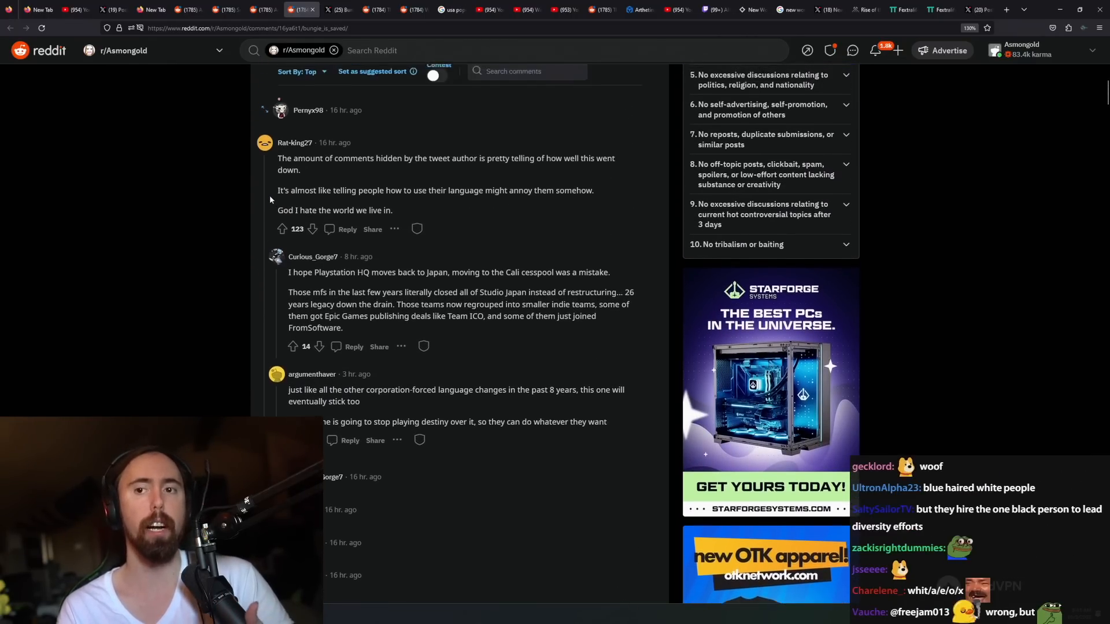
pyautogui.scroll(-3)
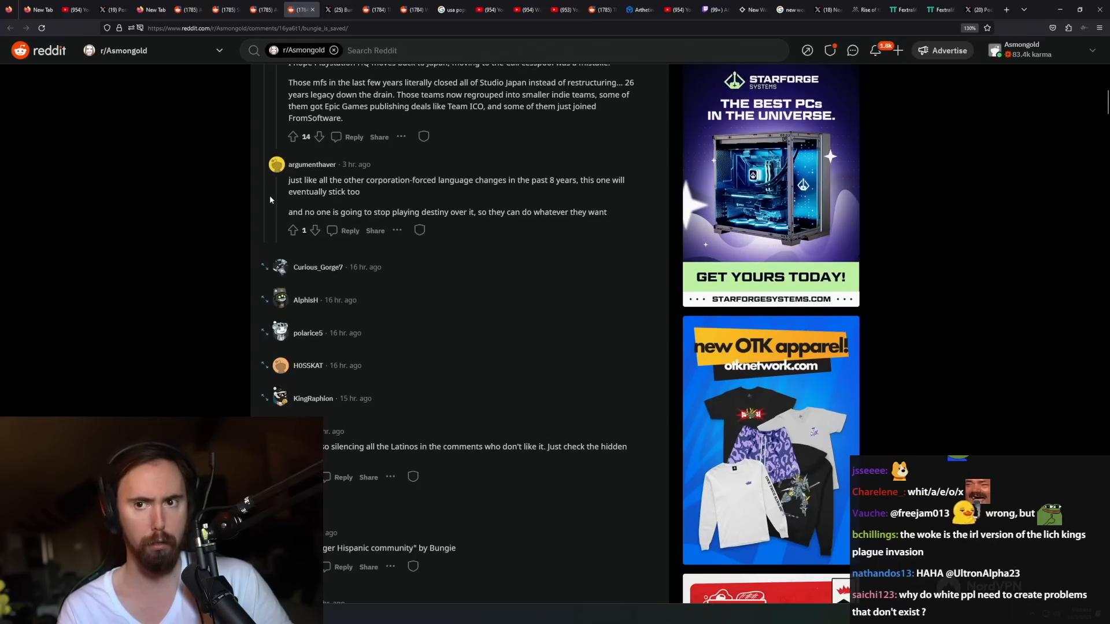
pyautogui.scroll(-3)
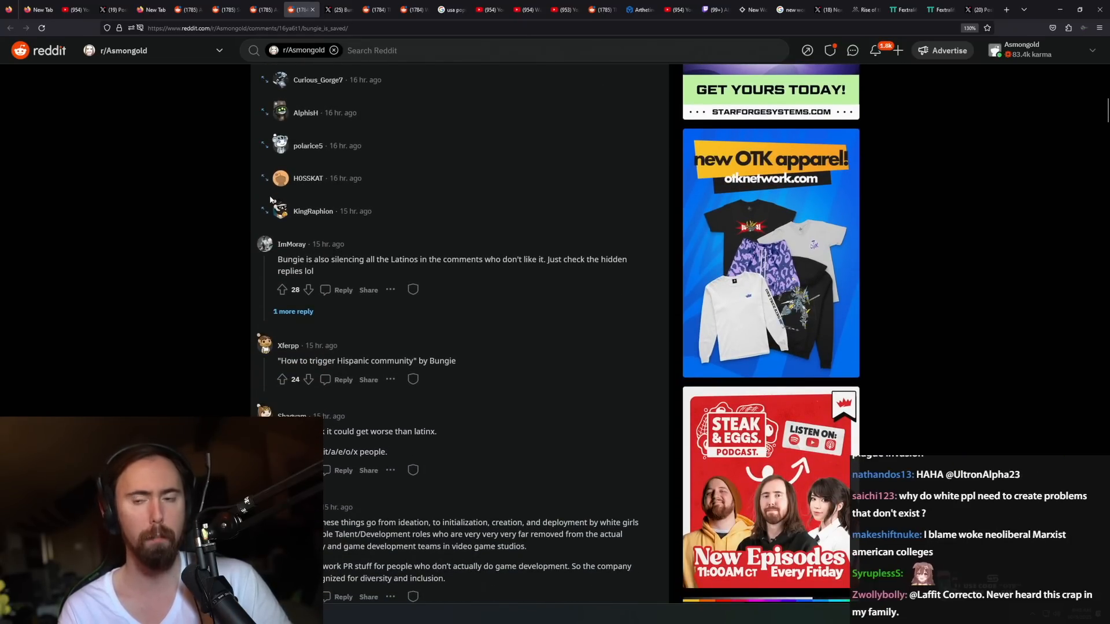
pyautogui.scroll(-3)
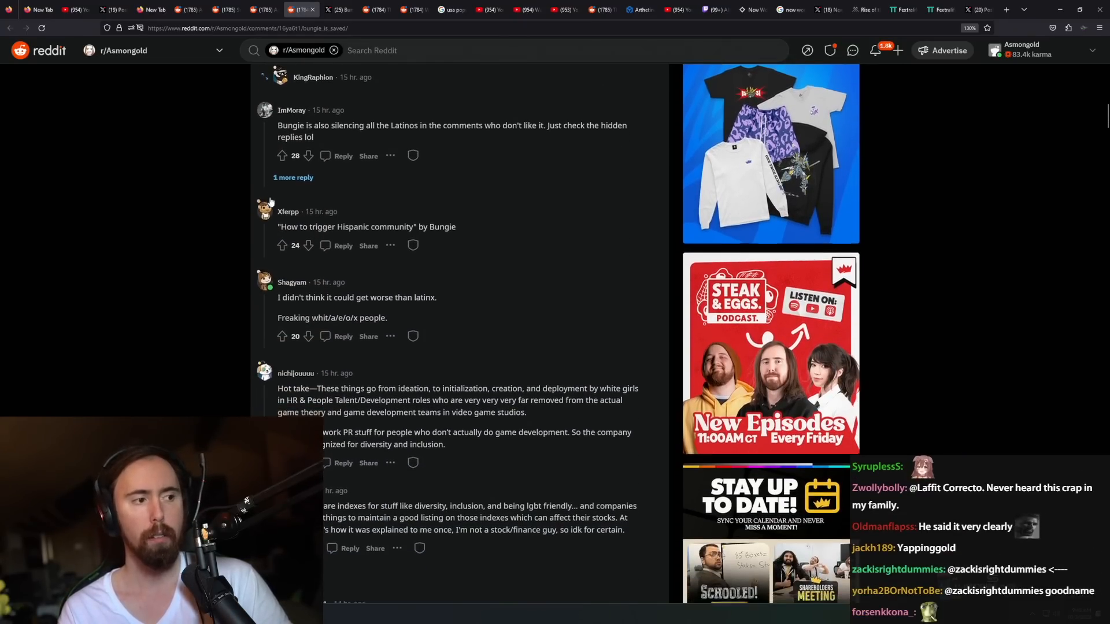
pyautogui.scroll(-3)
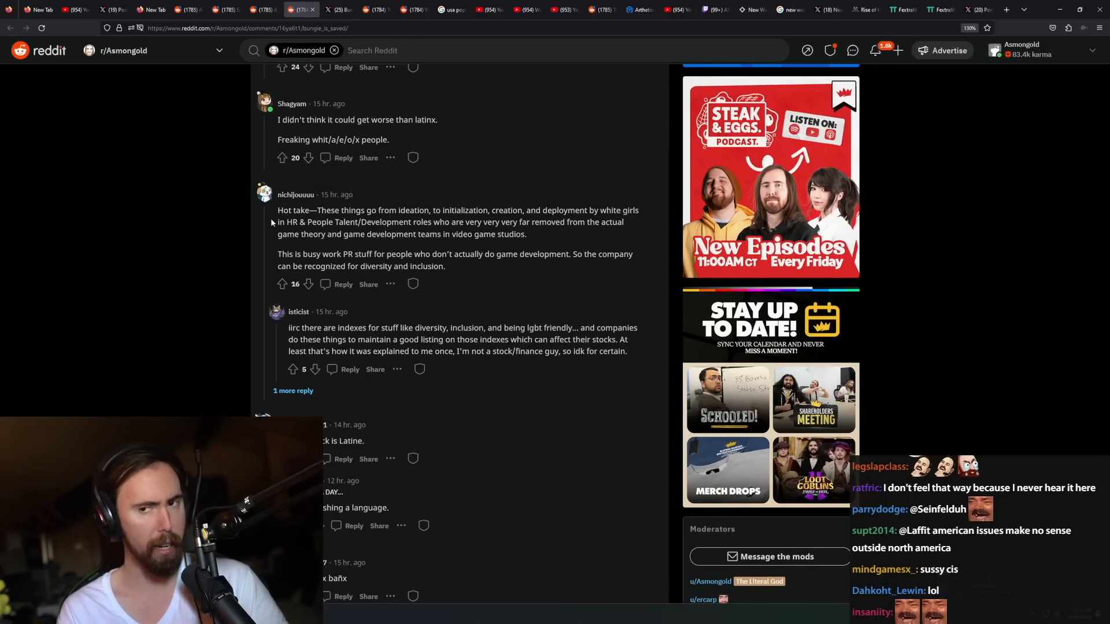
pyautogui.scroll(-3)
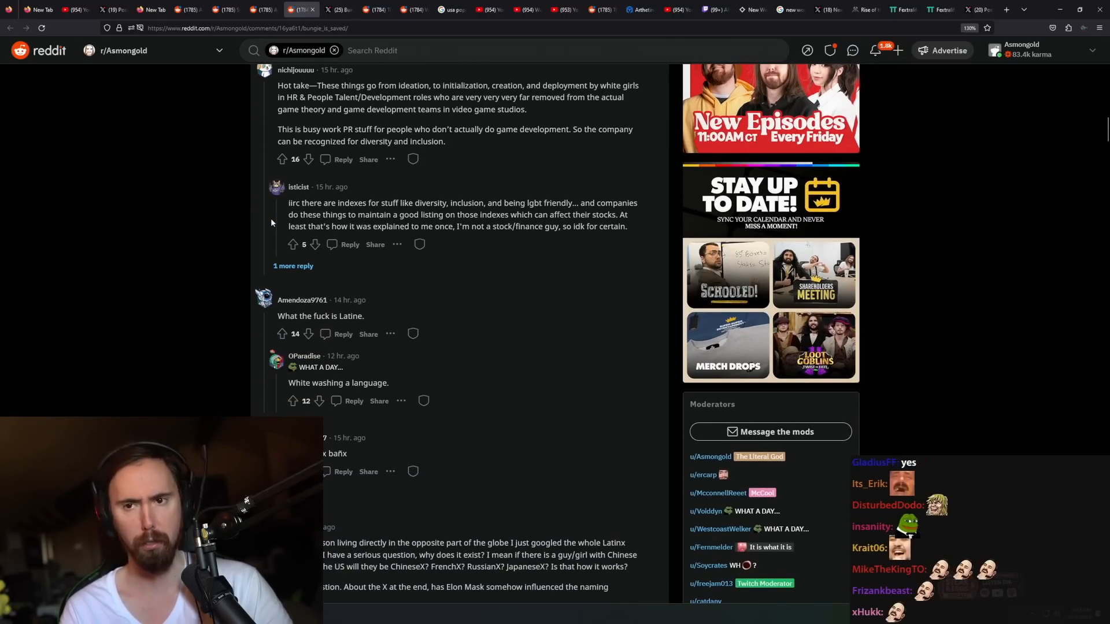